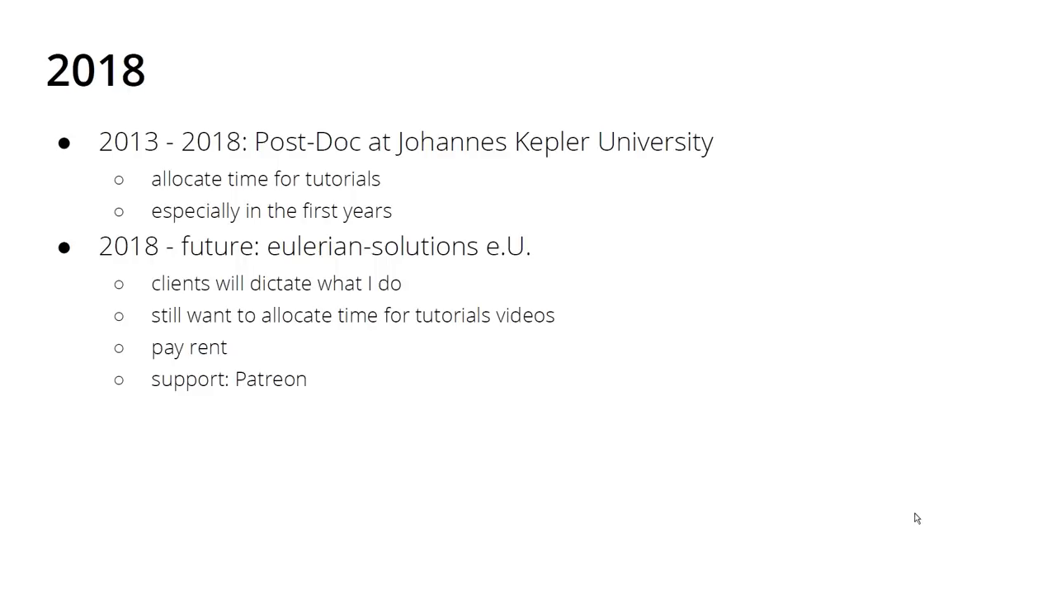
# Step: Advance from the 2018 plans slide to the Patreon tiers and funding goals slide
pyautogui.press('Right')
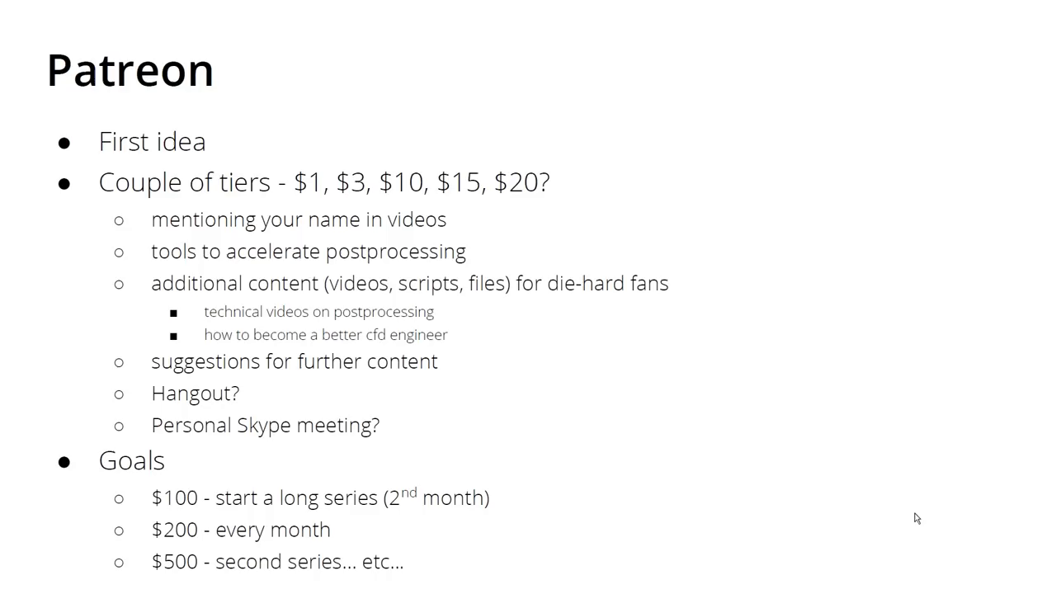